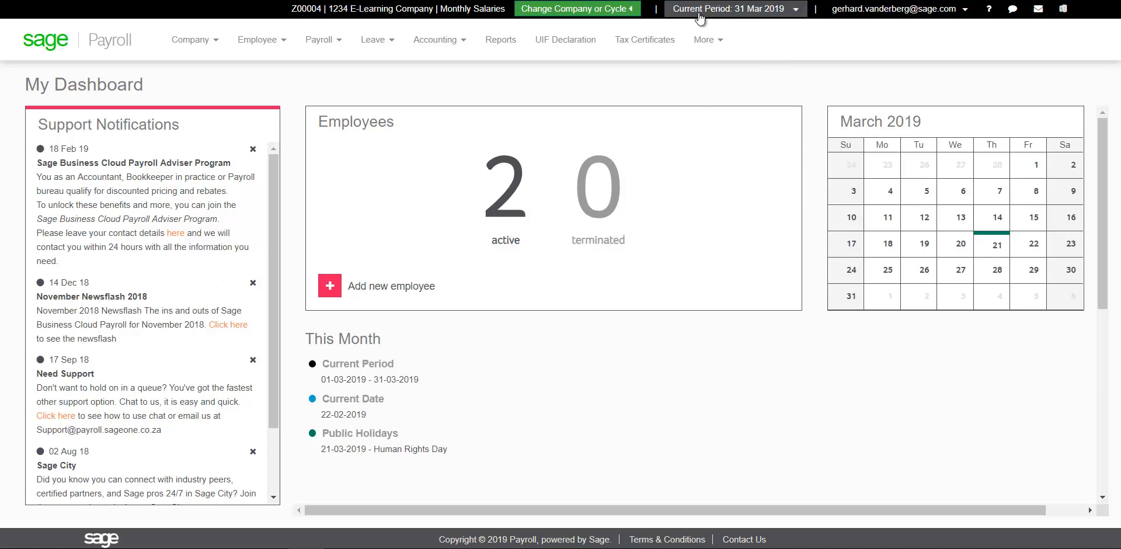
pyautogui.moveTo(795, 13)
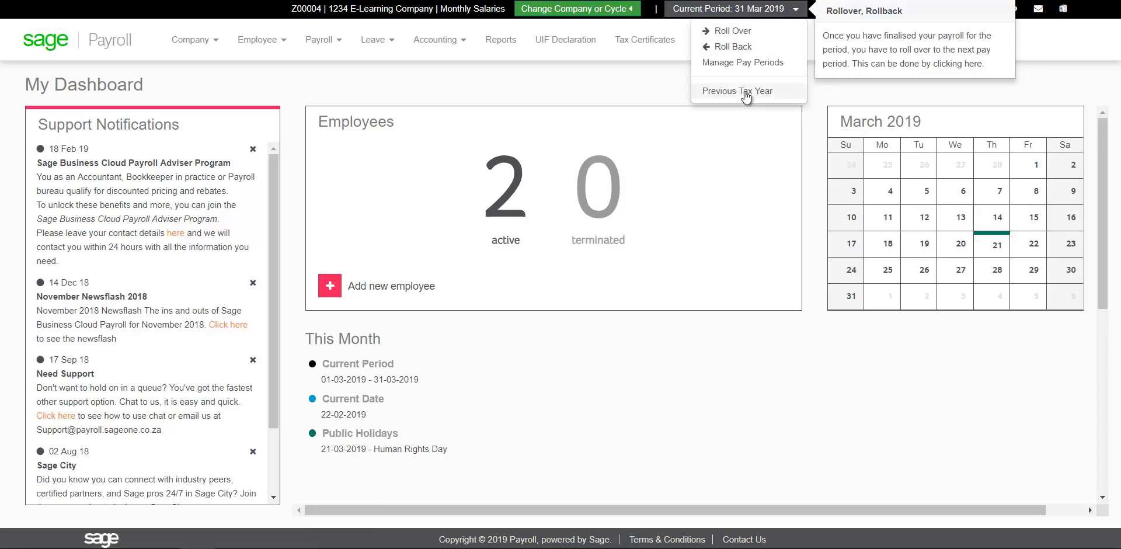
# Switch the company into previous tax year 2018 via the Current Period menu and confirm
pyautogui.click(737, 91)
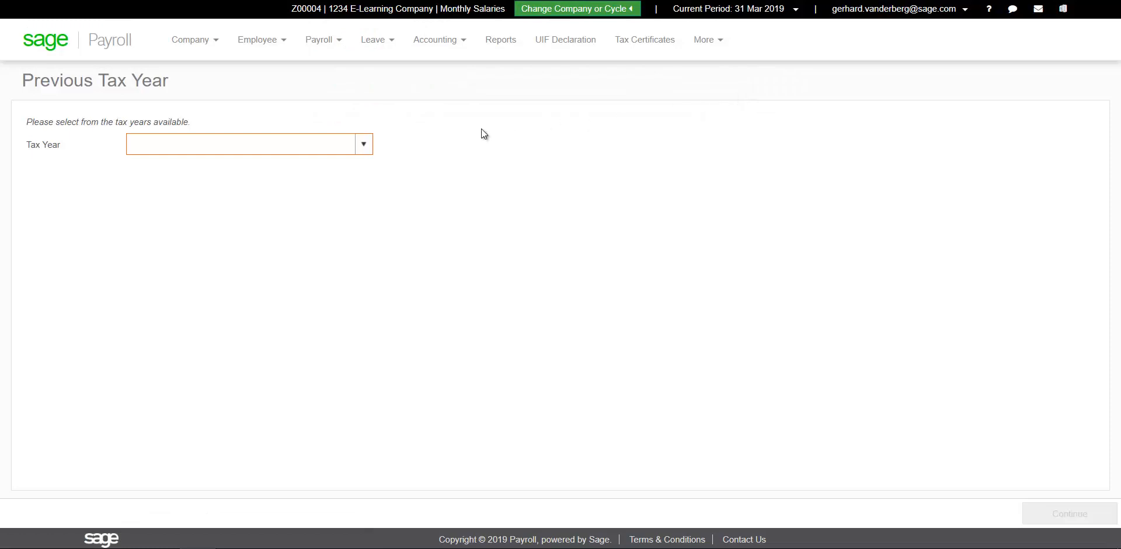
pyautogui.click(363, 144)
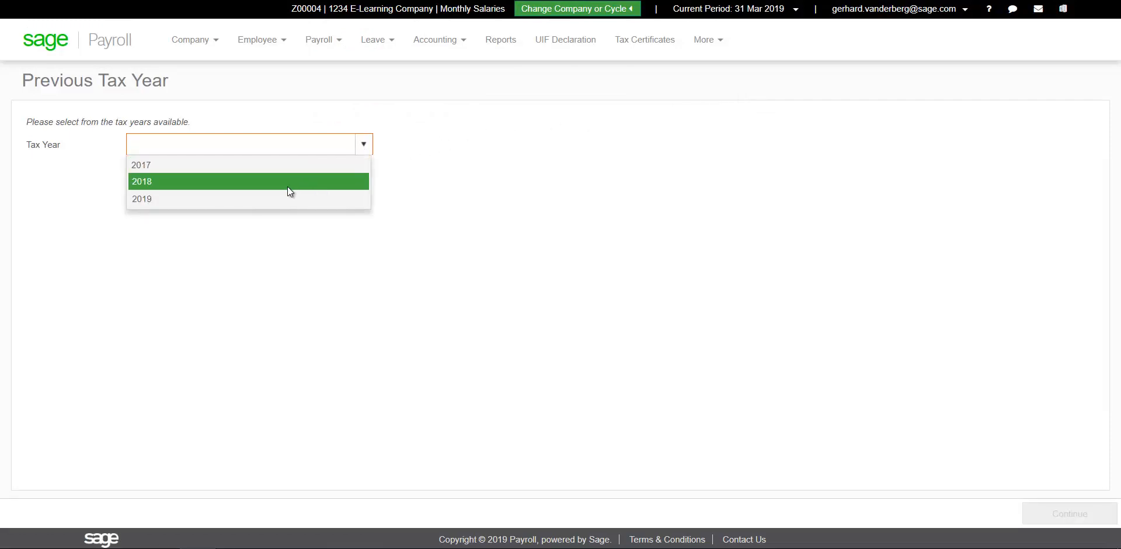
pyautogui.click(141, 181)
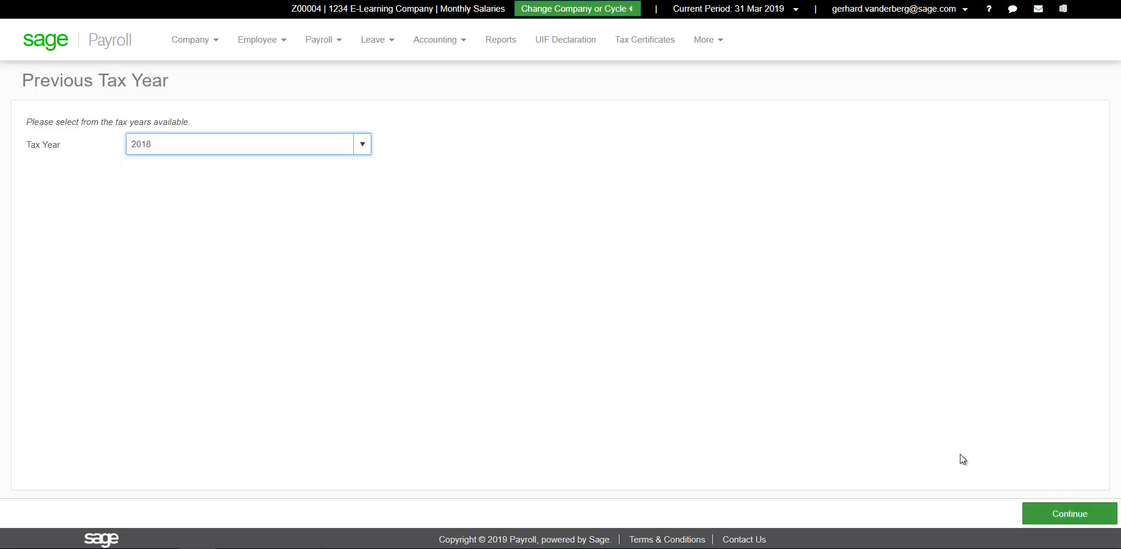
pyautogui.click(1070, 512)
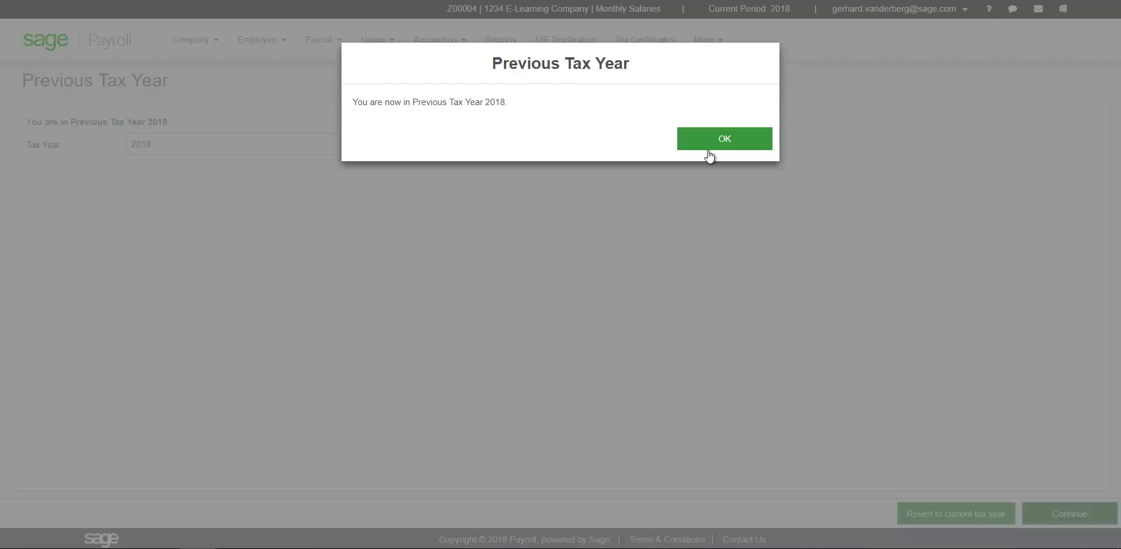
pyautogui.click(725, 138)
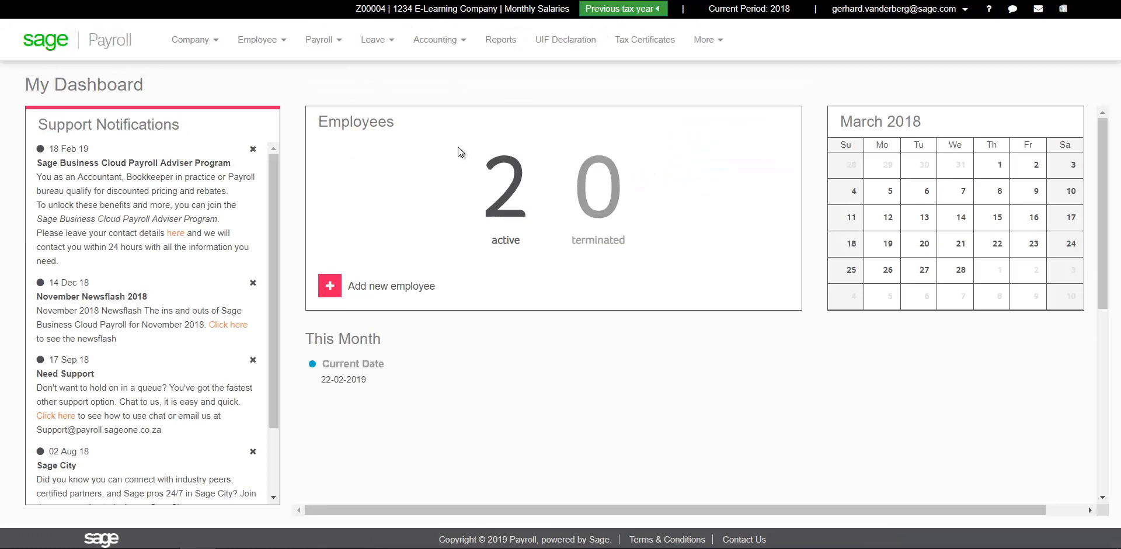
pyautogui.click(190, 40)
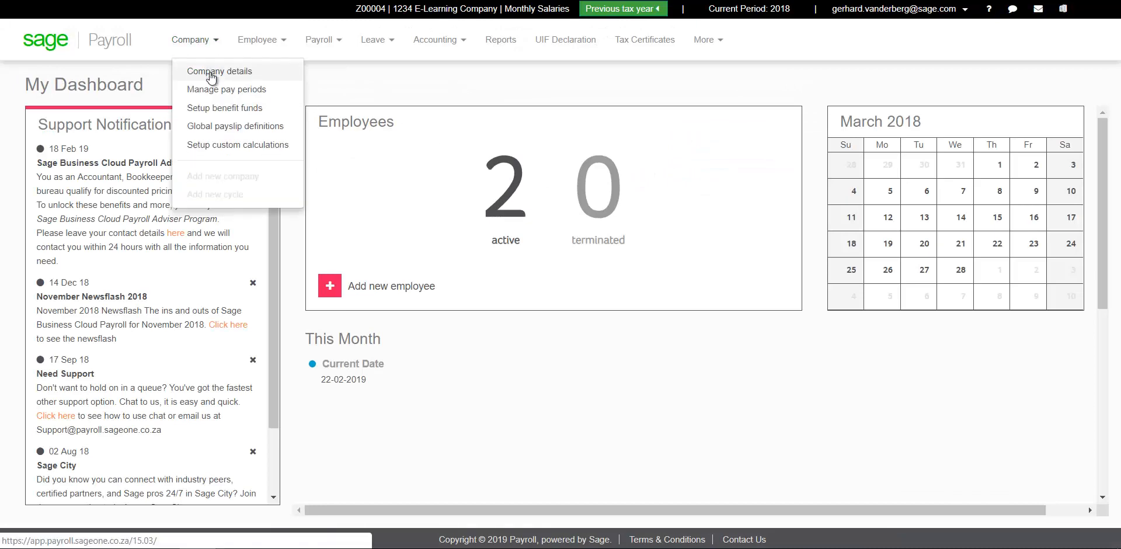
pyautogui.click(220, 71)
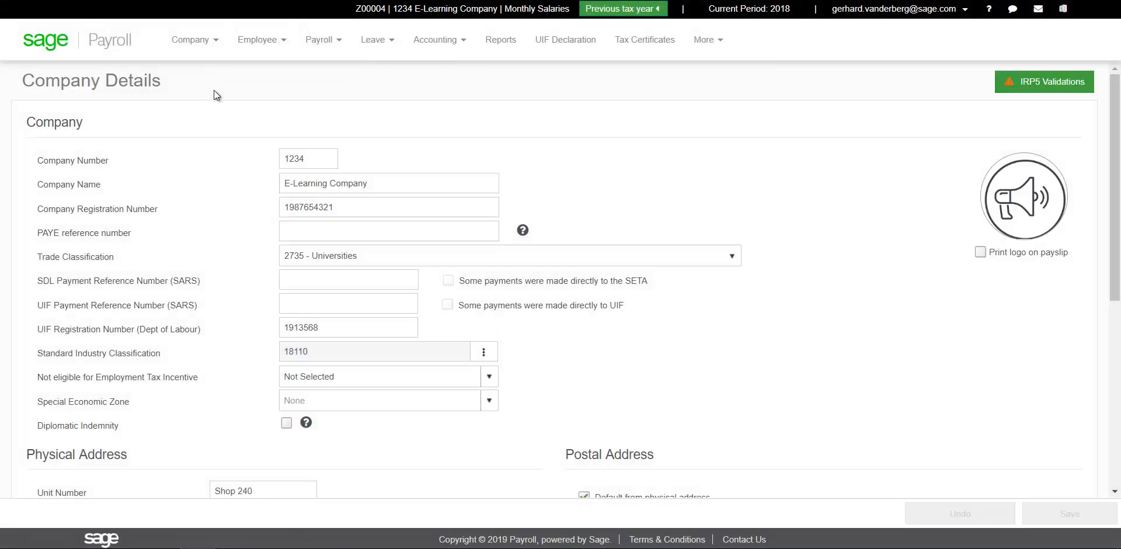
pyautogui.moveTo(872, 179)
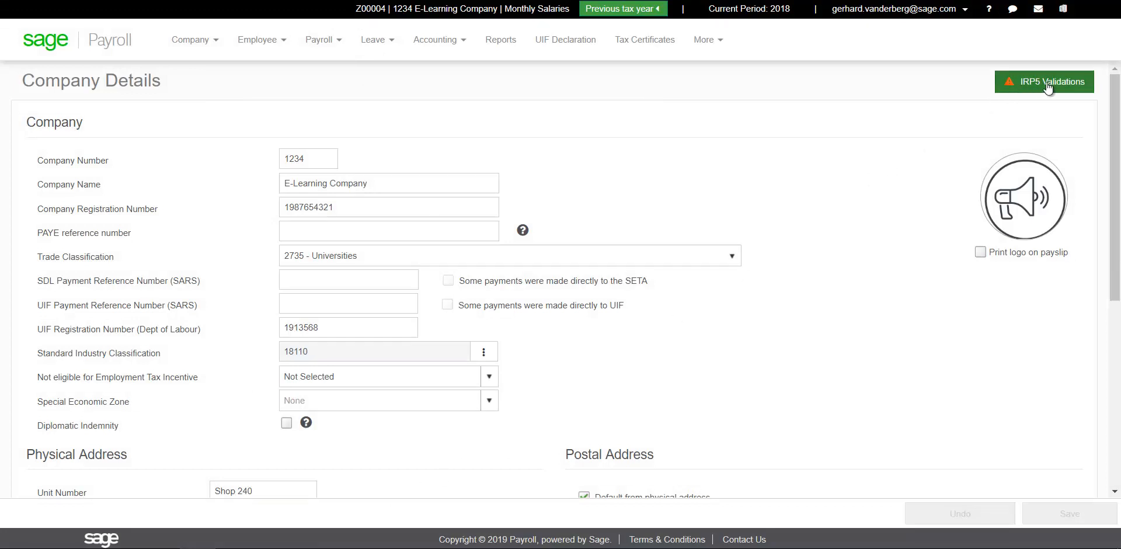
pyautogui.click(1044, 82)
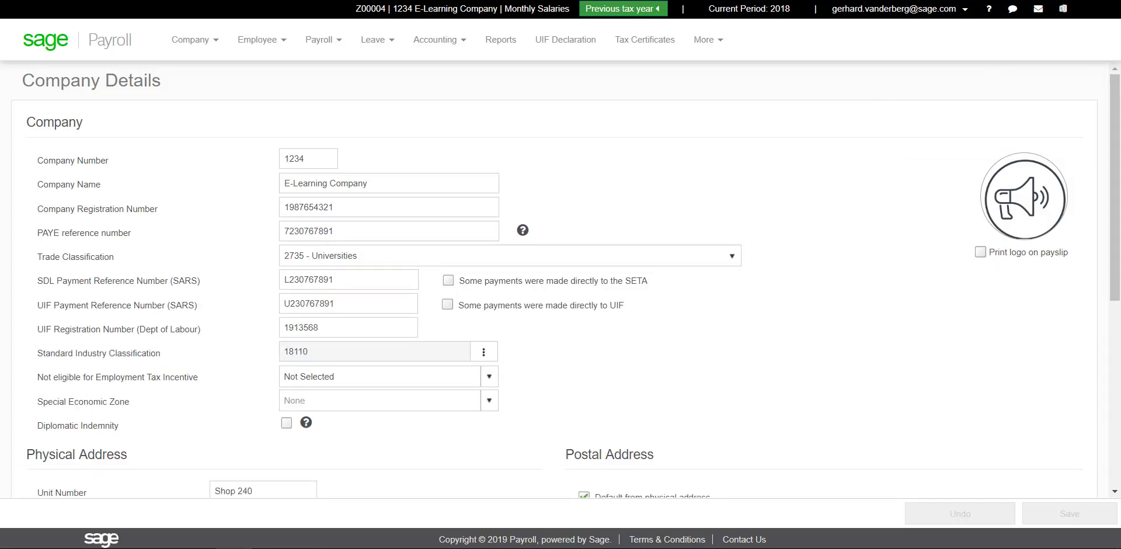
pyautogui.click(257, 40)
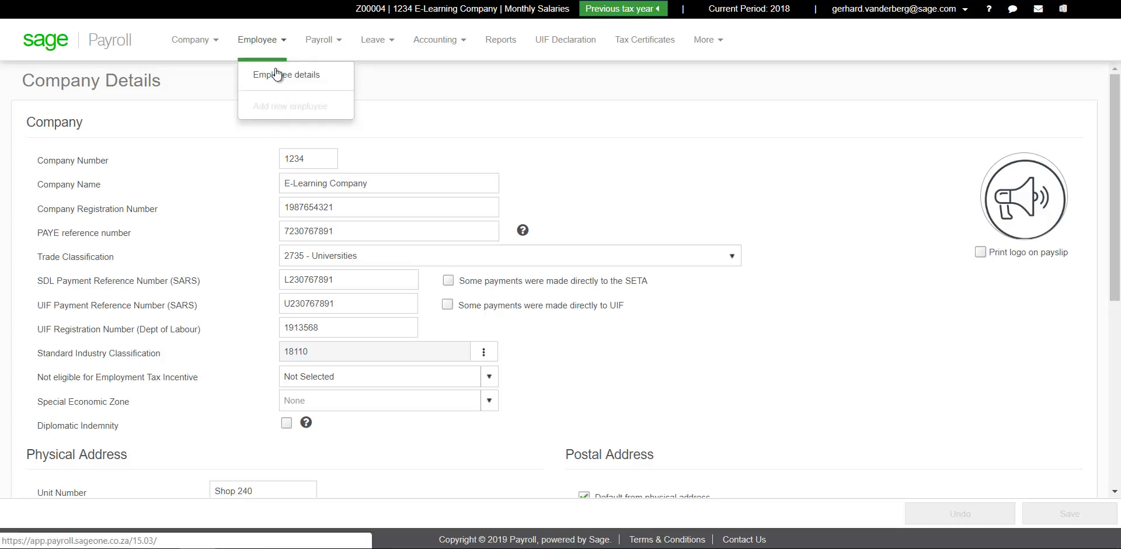
pyautogui.click(285, 74)
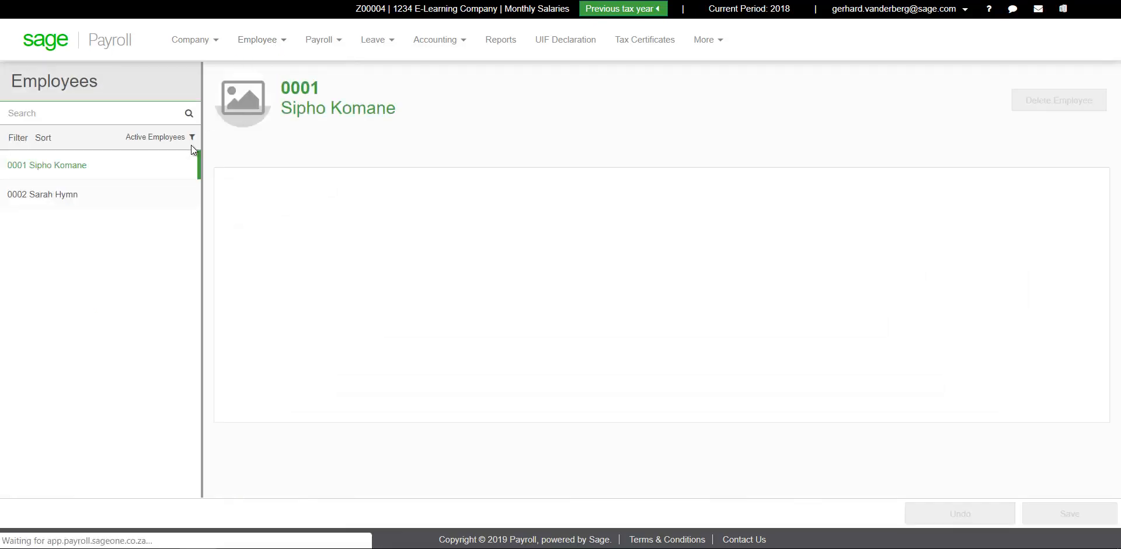
pyautogui.click(47, 164)
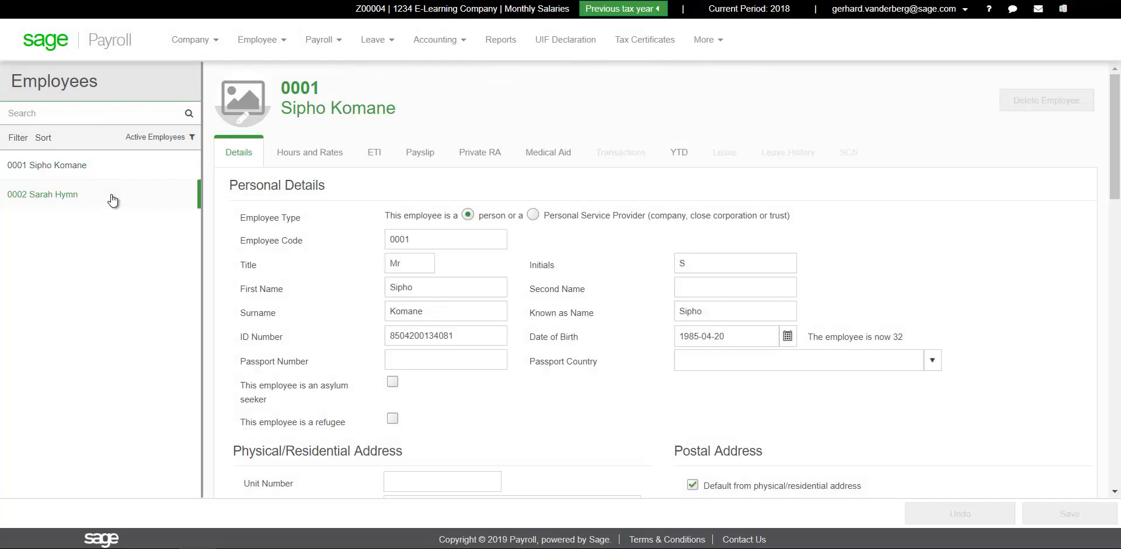
pyautogui.click(42, 194)
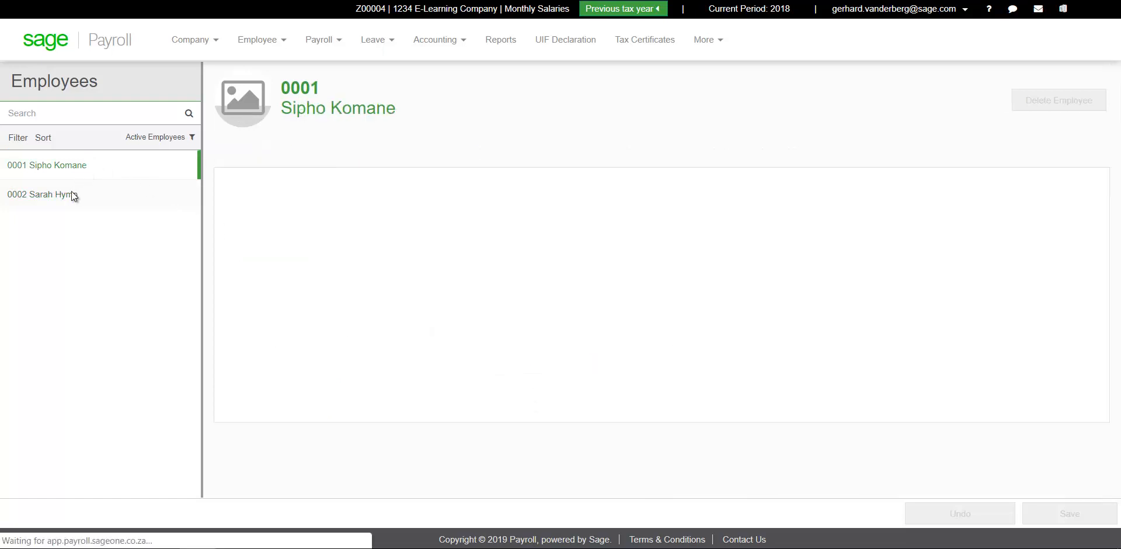
pyautogui.click(47, 165)
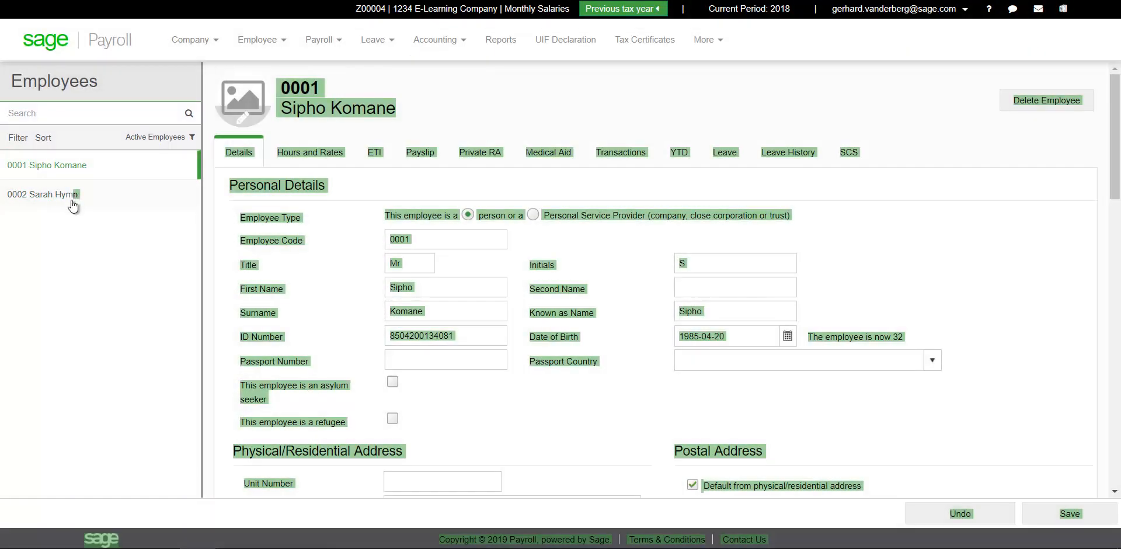
pyautogui.click(42, 194)
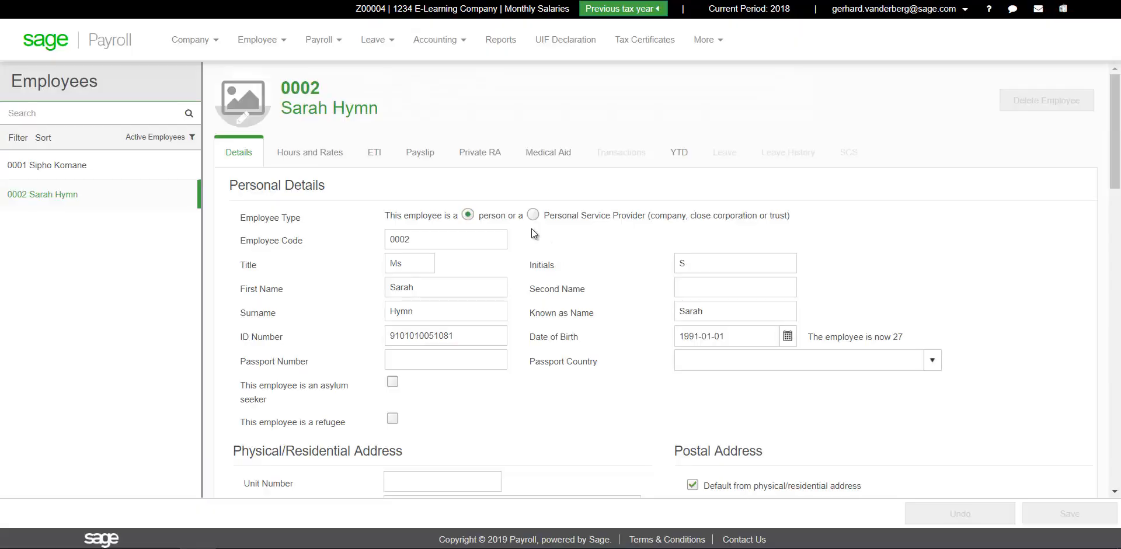
pyautogui.scroll(-3)
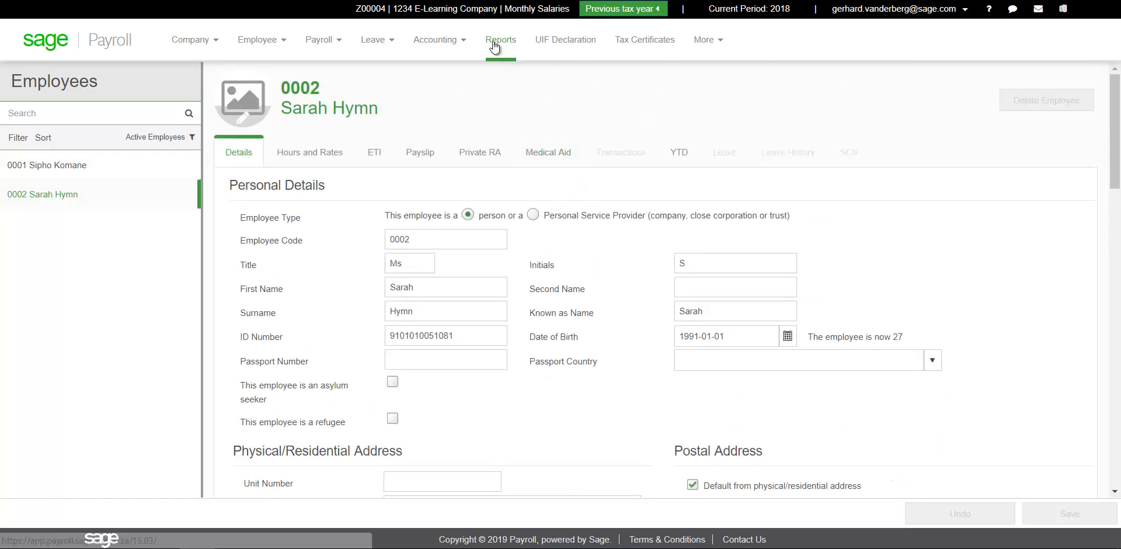
# Preview the Financial Year to Date Detail report for 2018, then return to the reports list
pyautogui.click(501, 40)
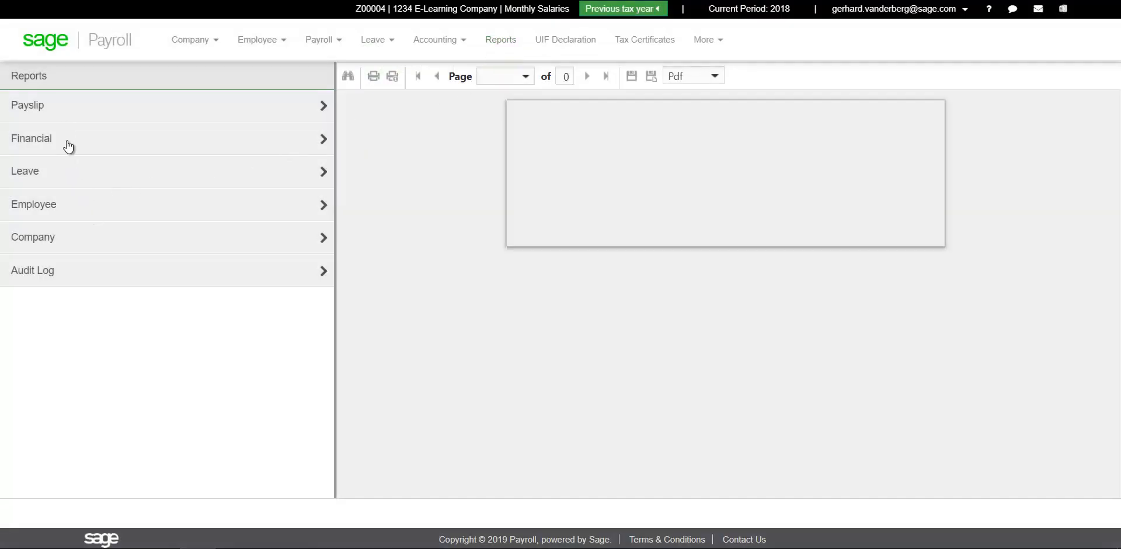
pyautogui.click(31, 137)
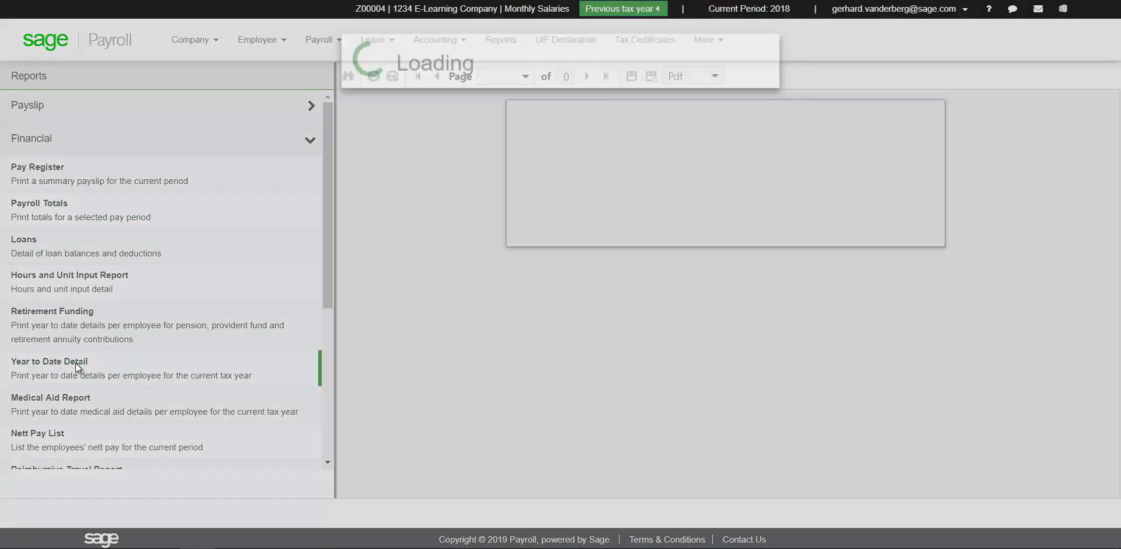
pyautogui.click(77, 368)
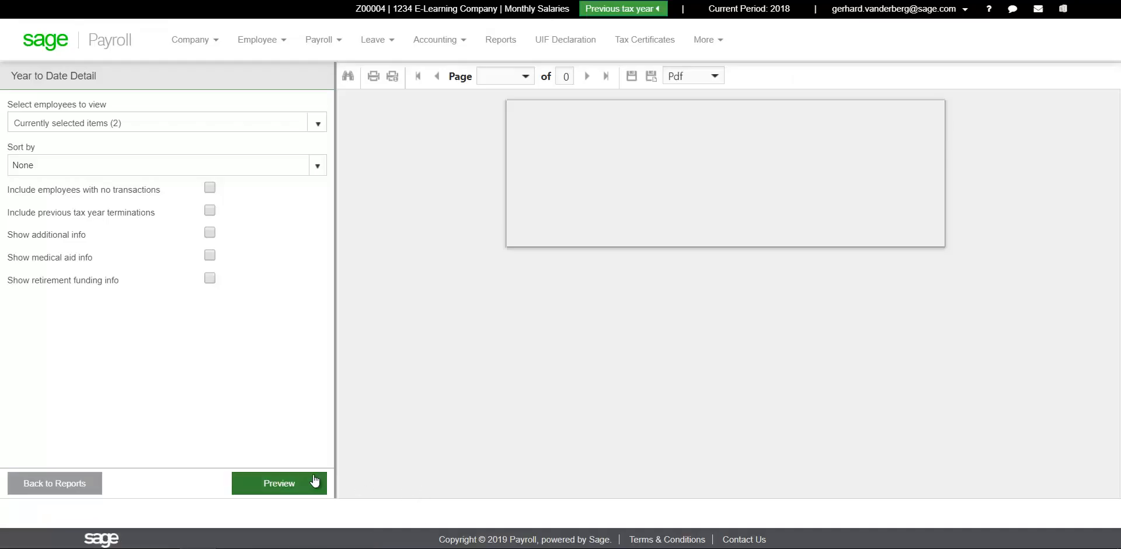
pyautogui.click(280, 483)
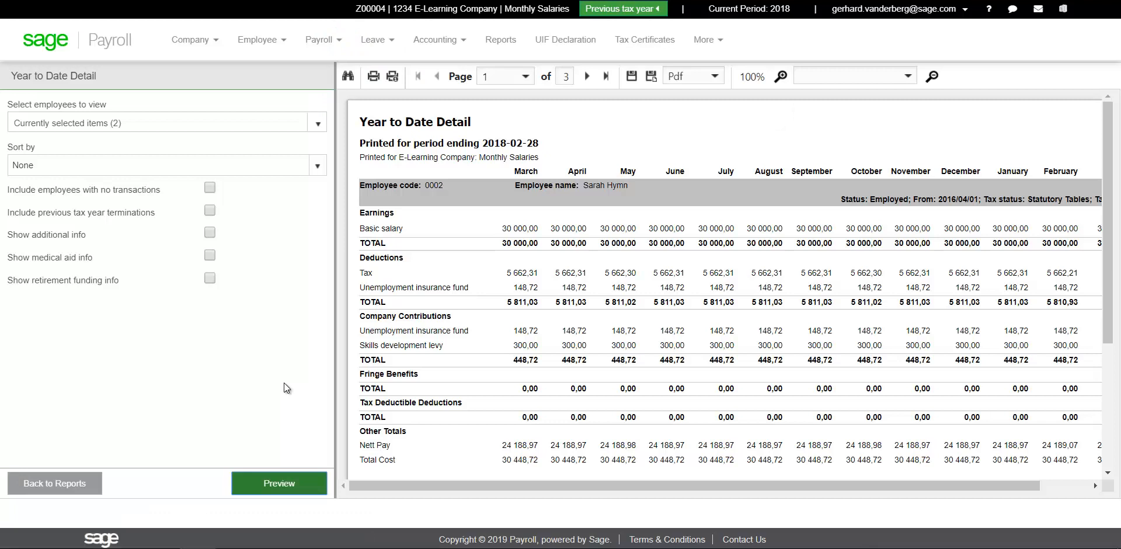
pyautogui.moveTo(275, 384)
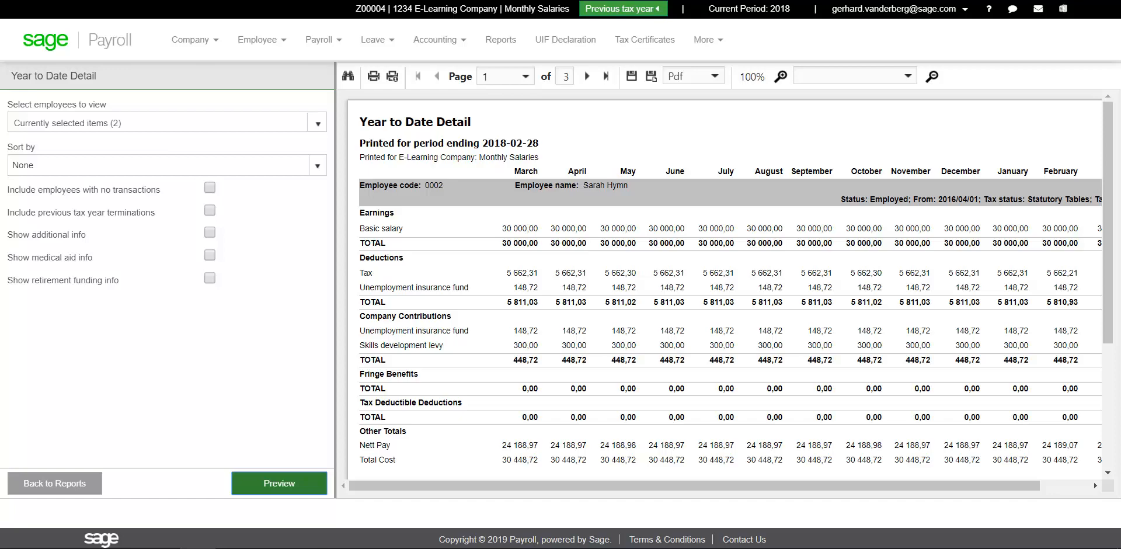
pyautogui.click(55, 483)
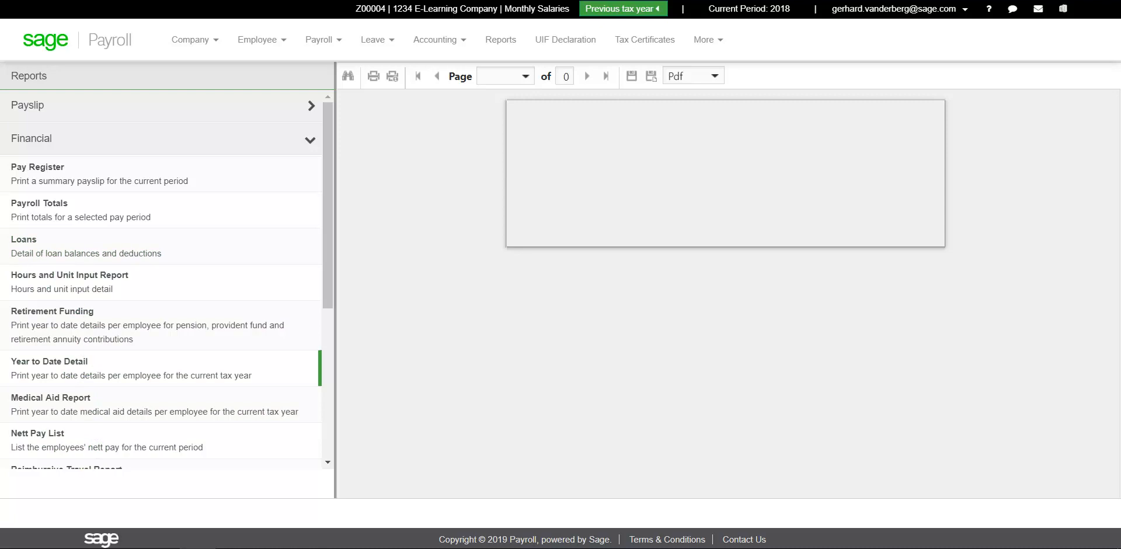
# Preview the February 2018 EMP201 return for employees with year-to-date values, then go to Tax Certificates
pyautogui.scroll(-3)
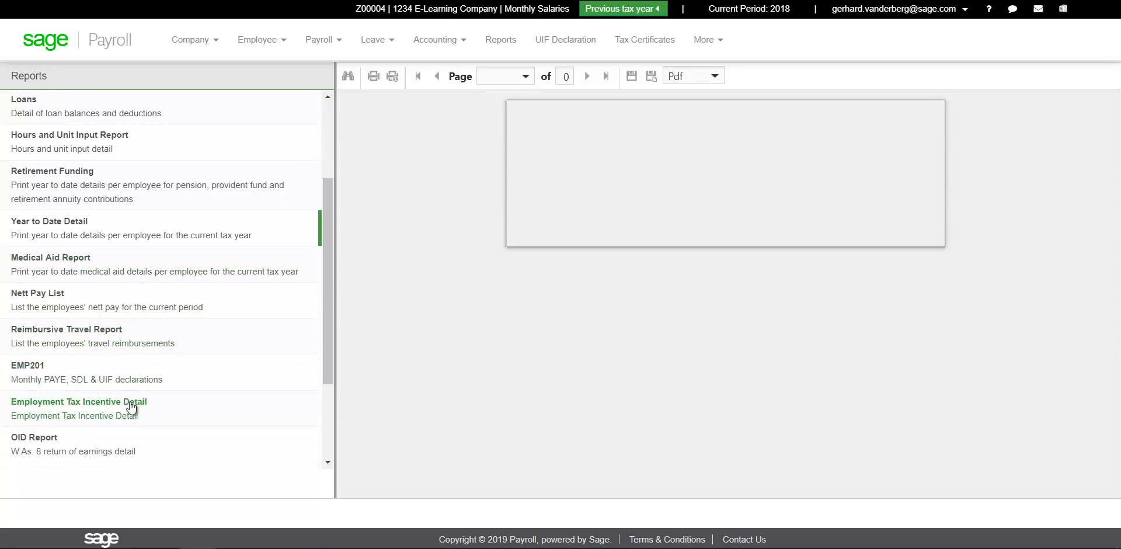
pyautogui.click(28, 371)
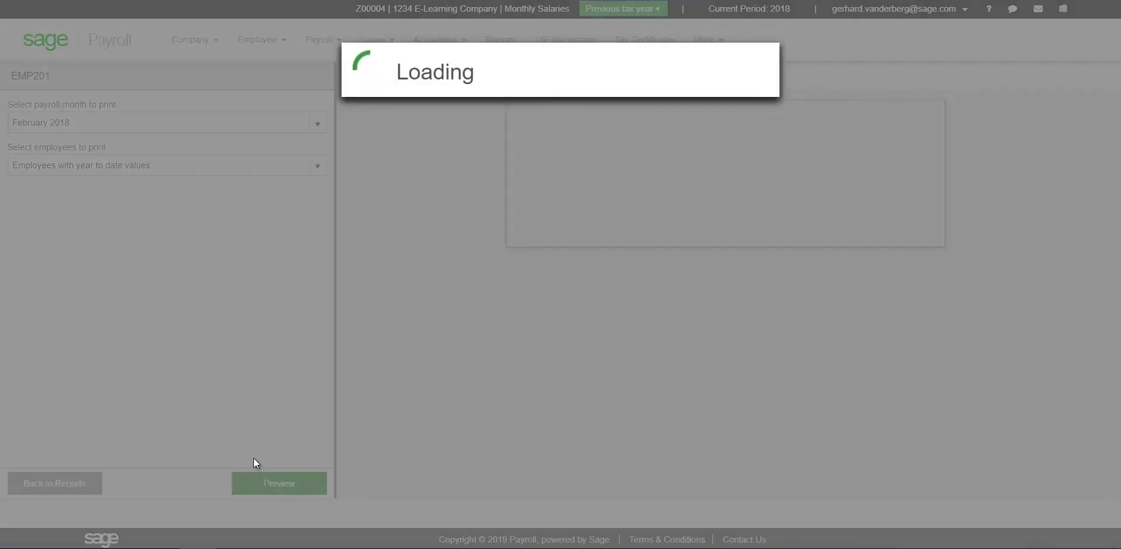
pyautogui.click(278, 483)
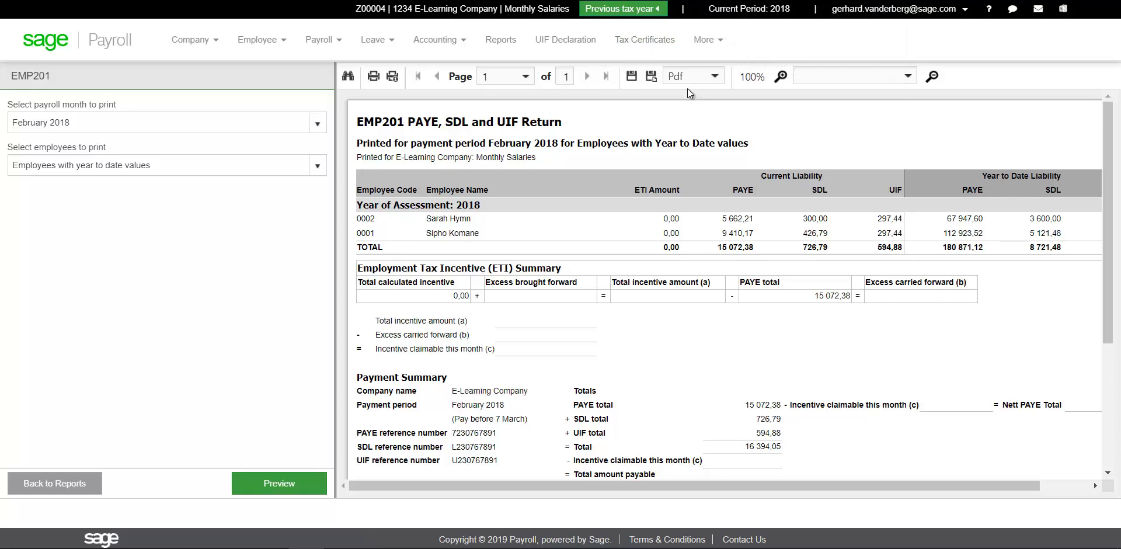
pyautogui.moveTo(645, 39)
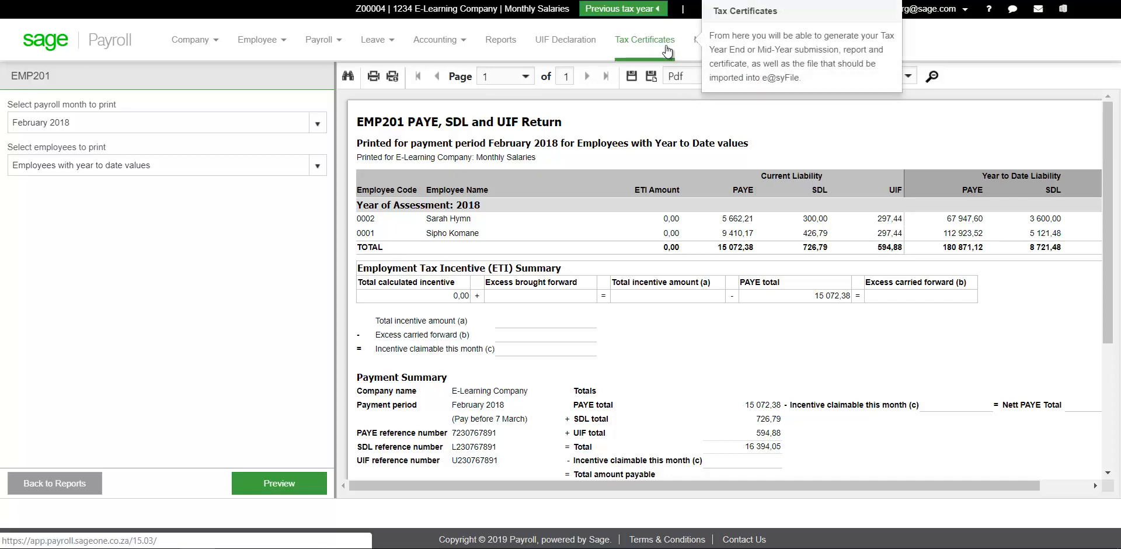
pyautogui.click(645, 39)
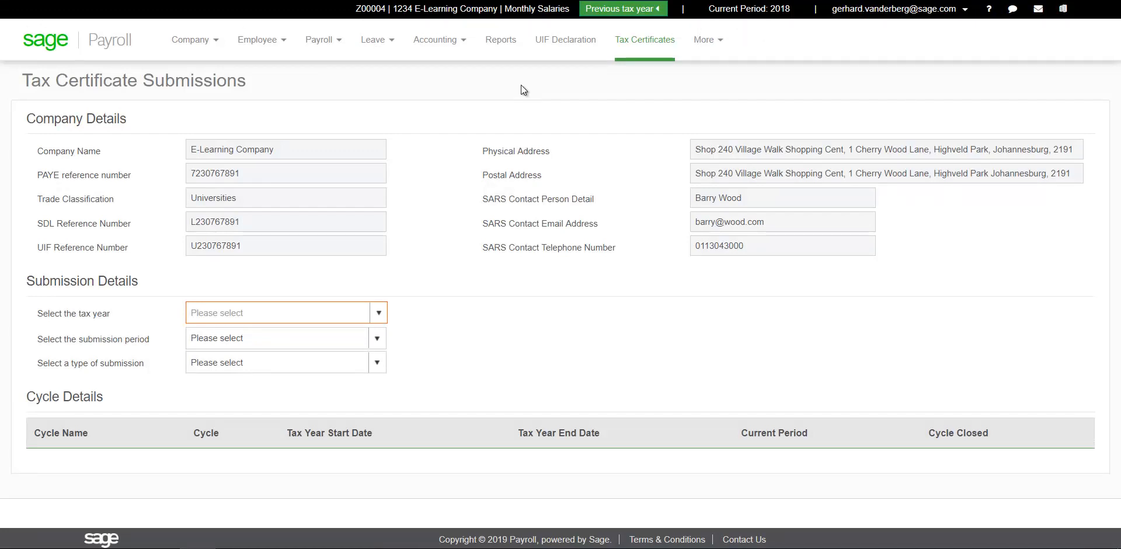
pyautogui.moveTo(422, 292)
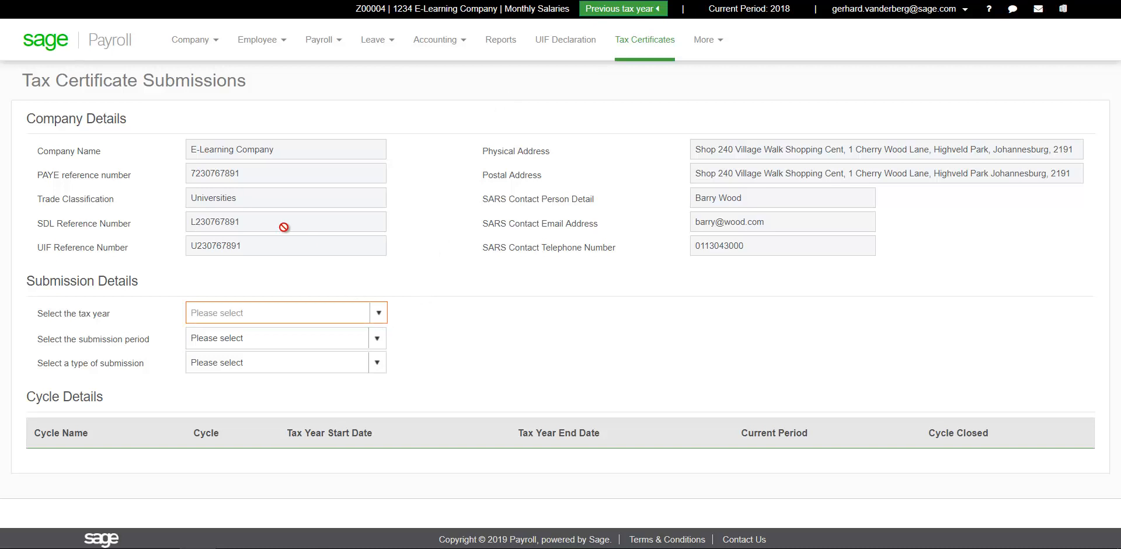
pyautogui.moveTo(403, 324)
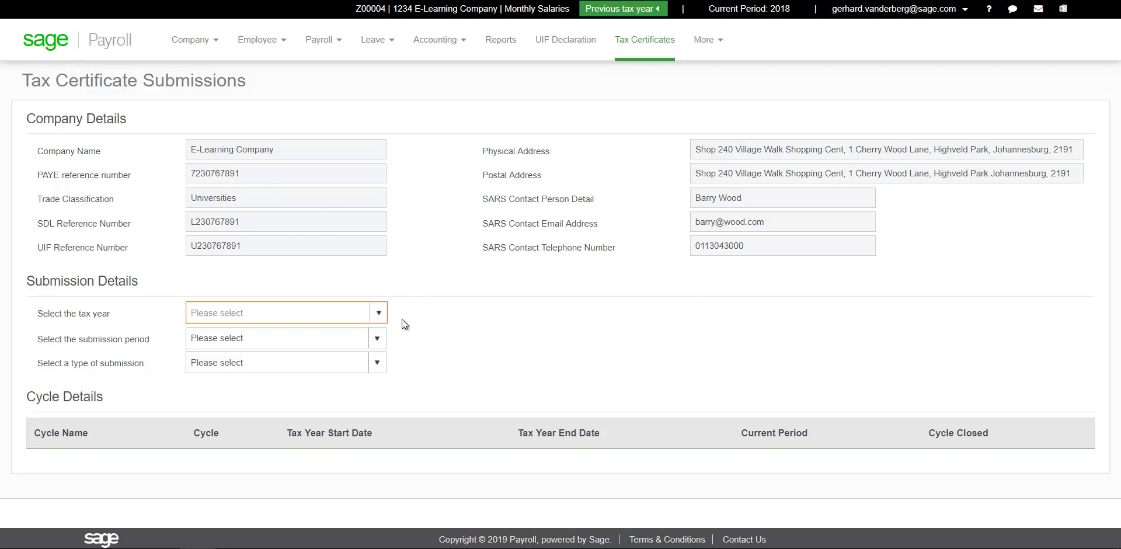
# Set the submission to tax year 2018, Tax Year End period and Live type, recommending TYE_2018.txt
pyautogui.click(377, 312)
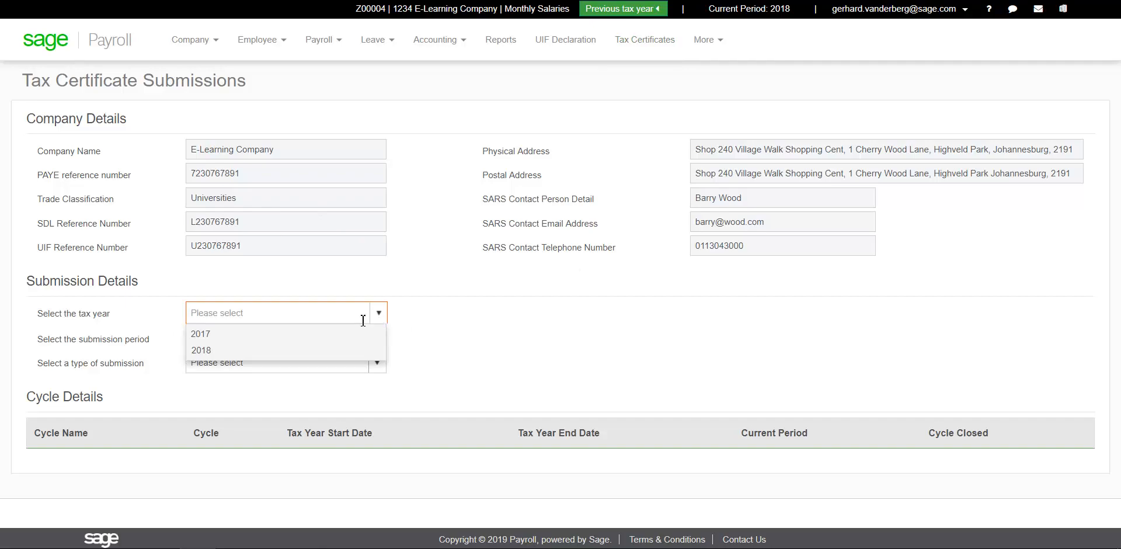
pyautogui.click(201, 349)
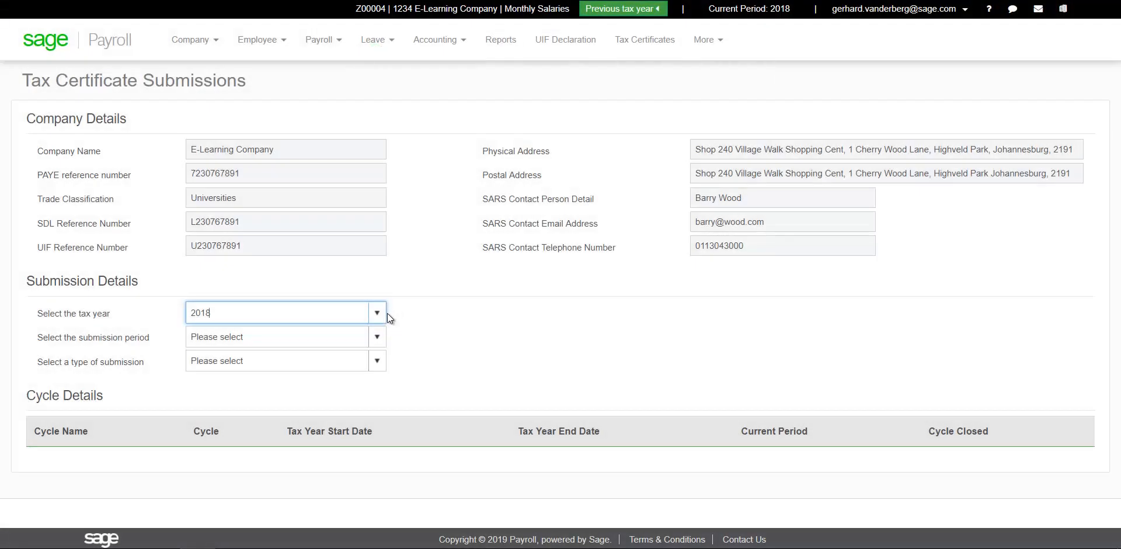
pyautogui.click(377, 337)
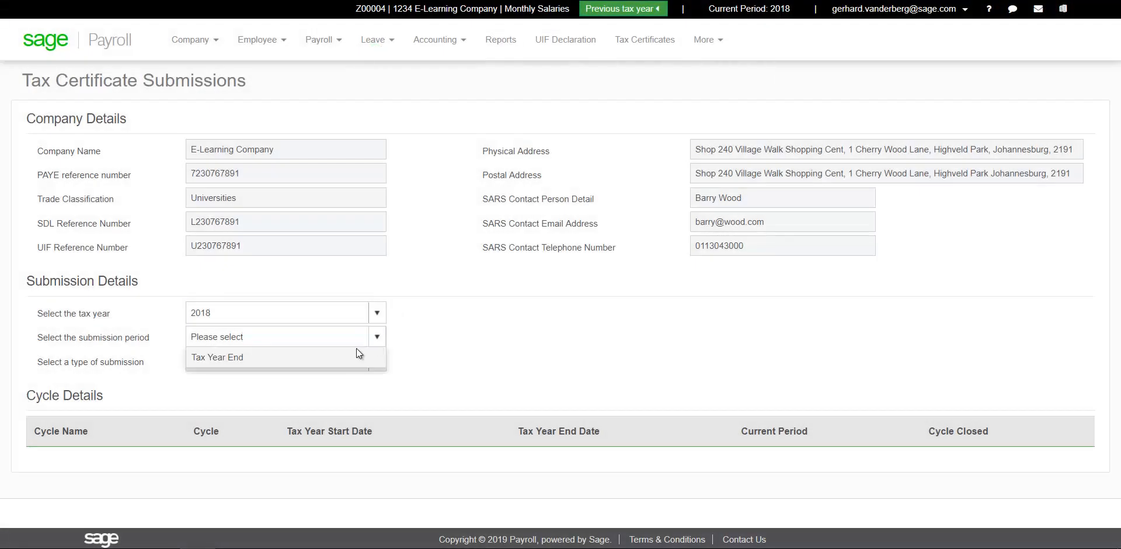
pyautogui.click(218, 357)
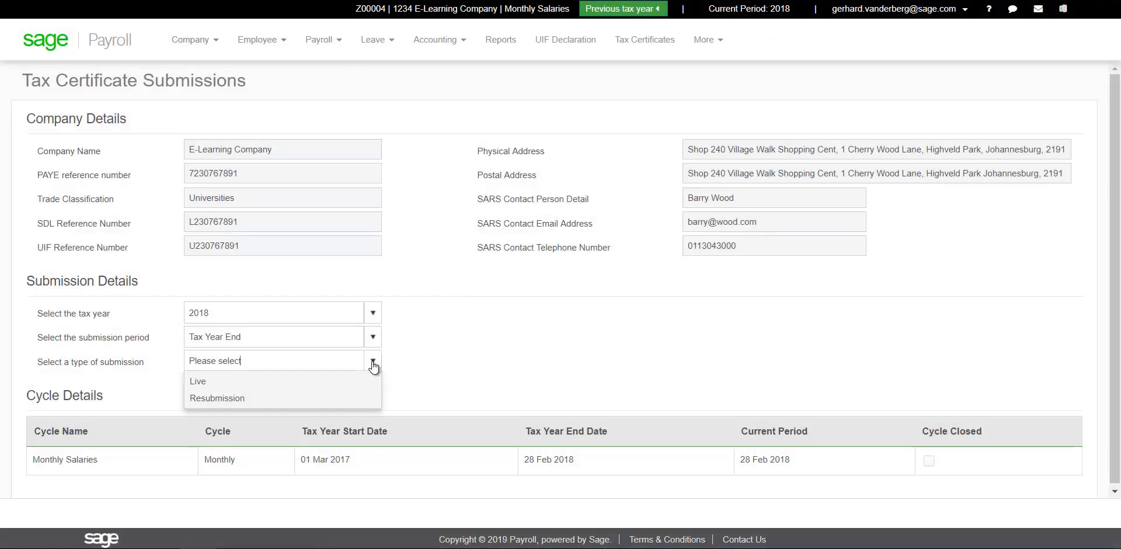
pyautogui.click(197, 380)
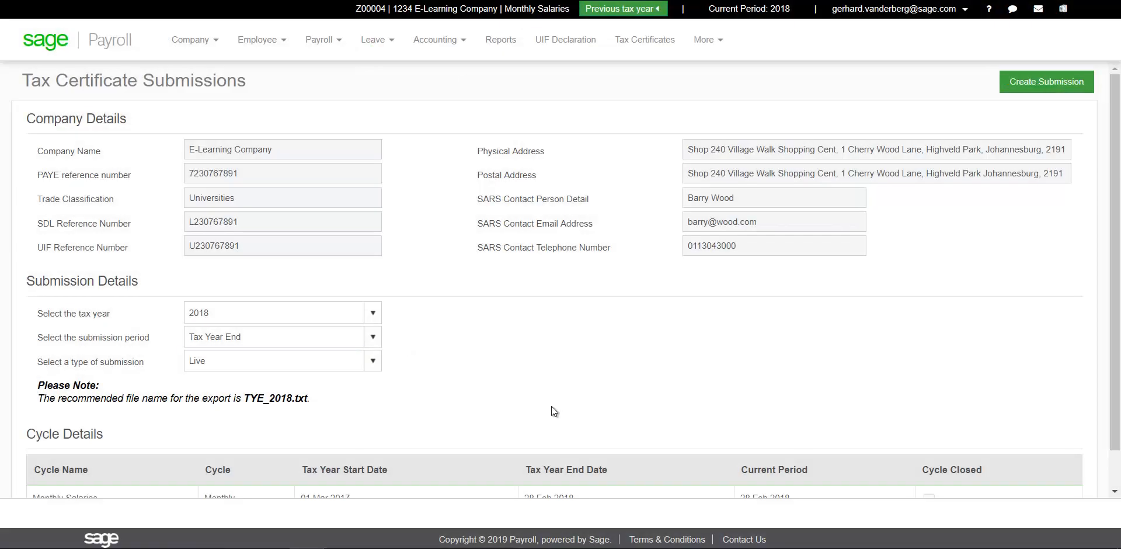
pyautogui.moveTo(524, 398)
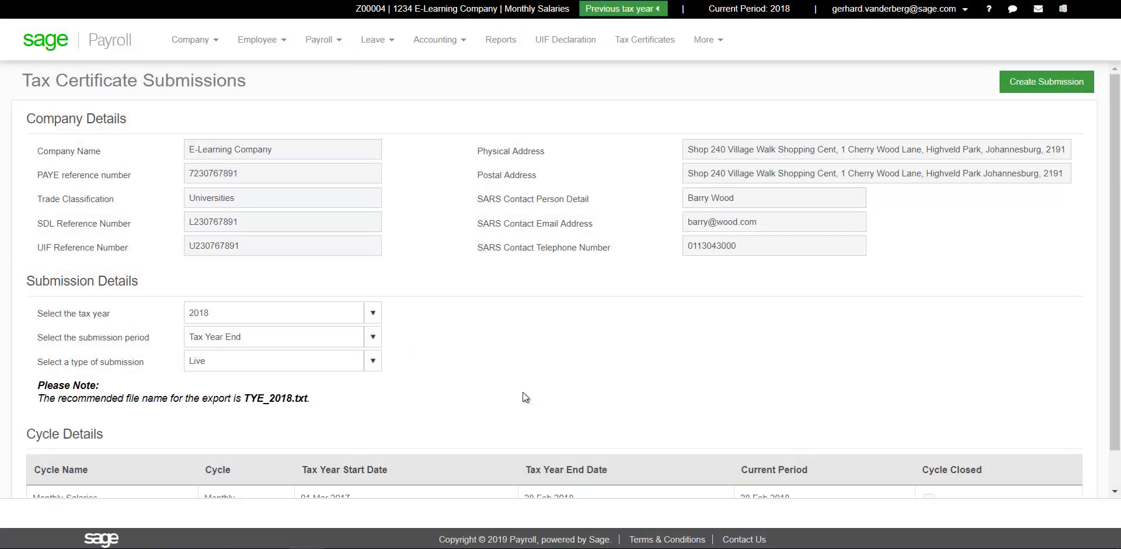
pyautogui.moveTo(503, 343)
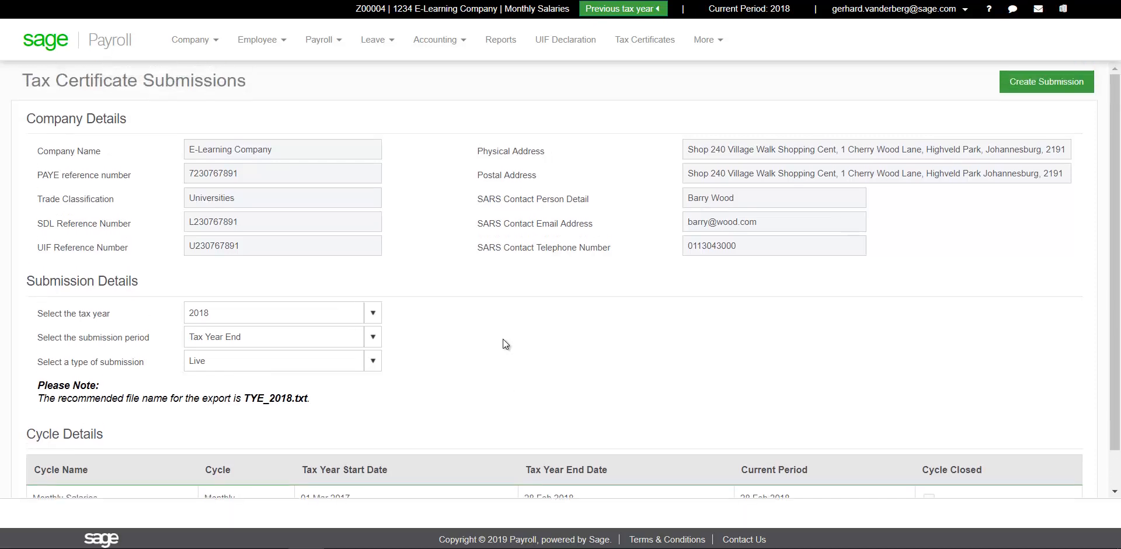
pyautogui.moveTo(926, 109)
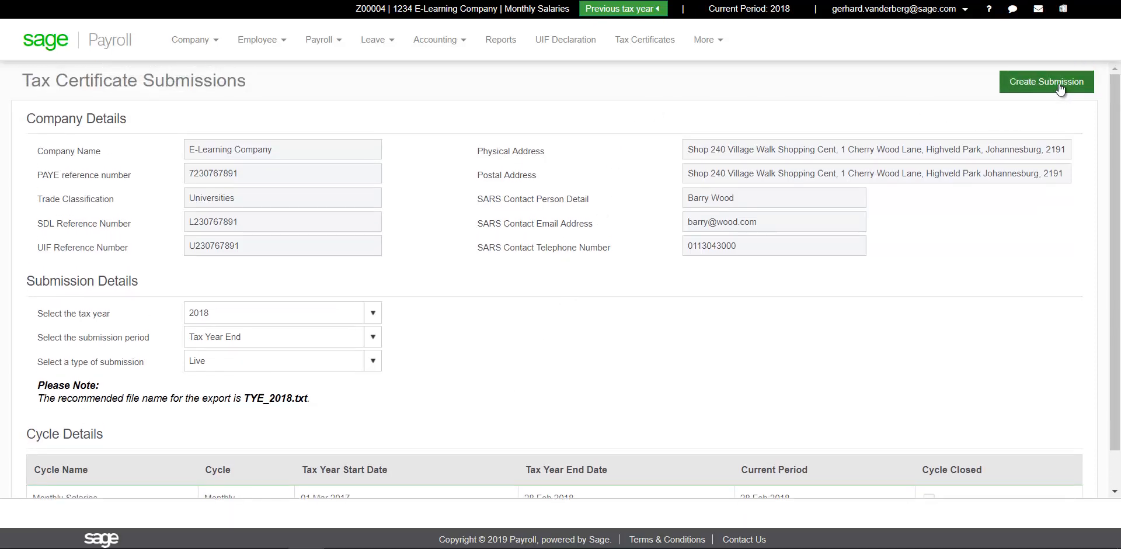
# Create and export TYE_2018.txt, confirming replacement and acknowledging 0 errors and 2 warnings
pyautogui.click(1047, 81)
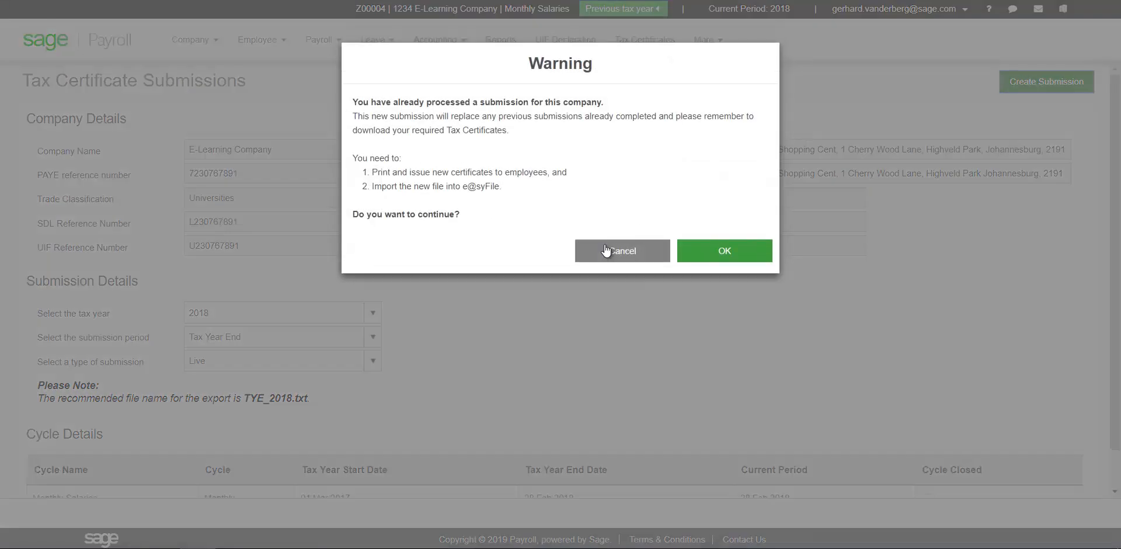
pyautogui.click(724, 250)
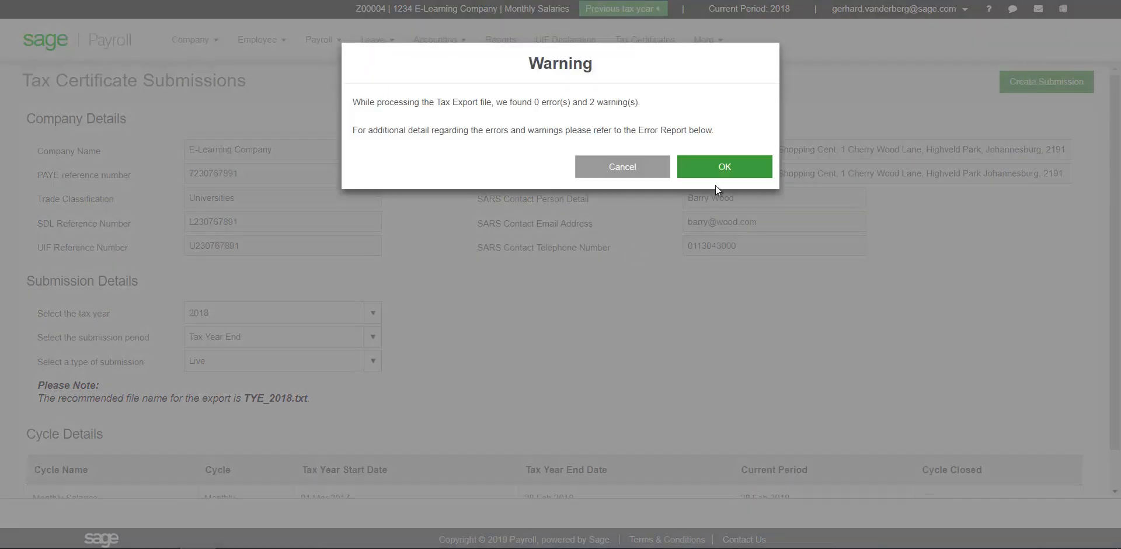
pyautogui.click(724, 166)
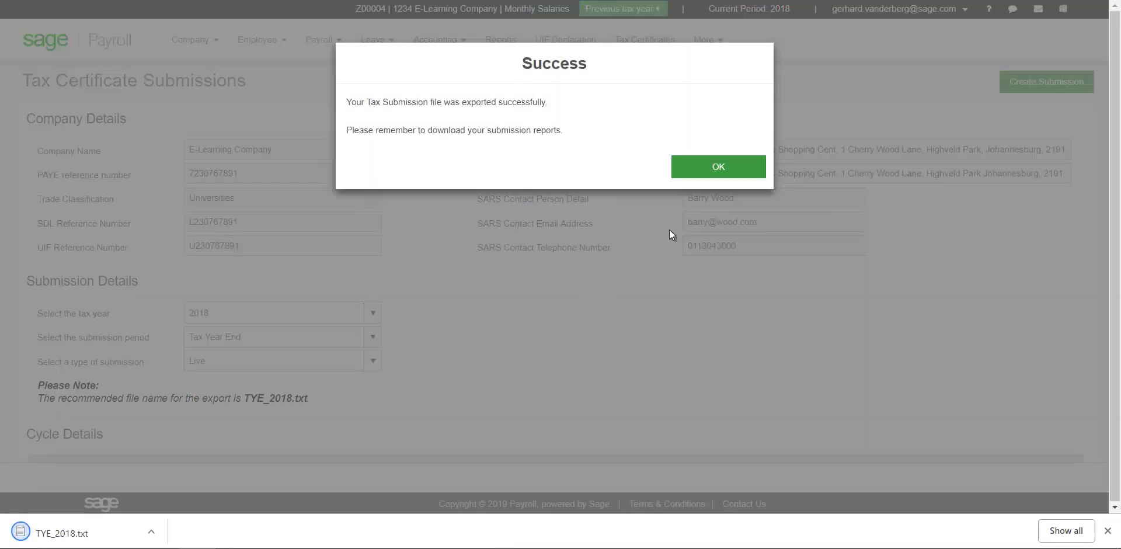
pyautogui.click(718, 167)
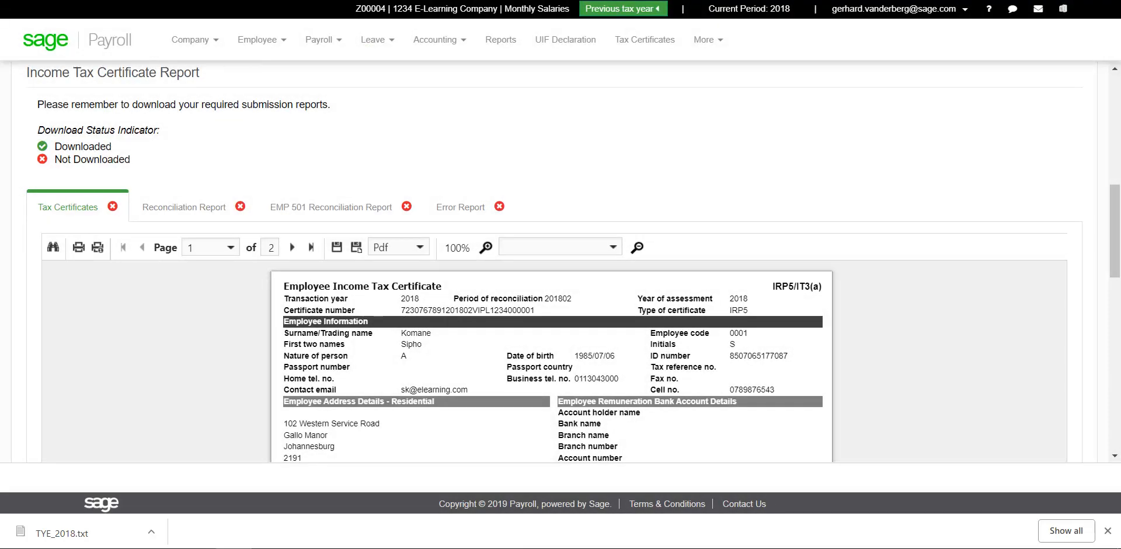
pyautogui.moveTo(42, 446)
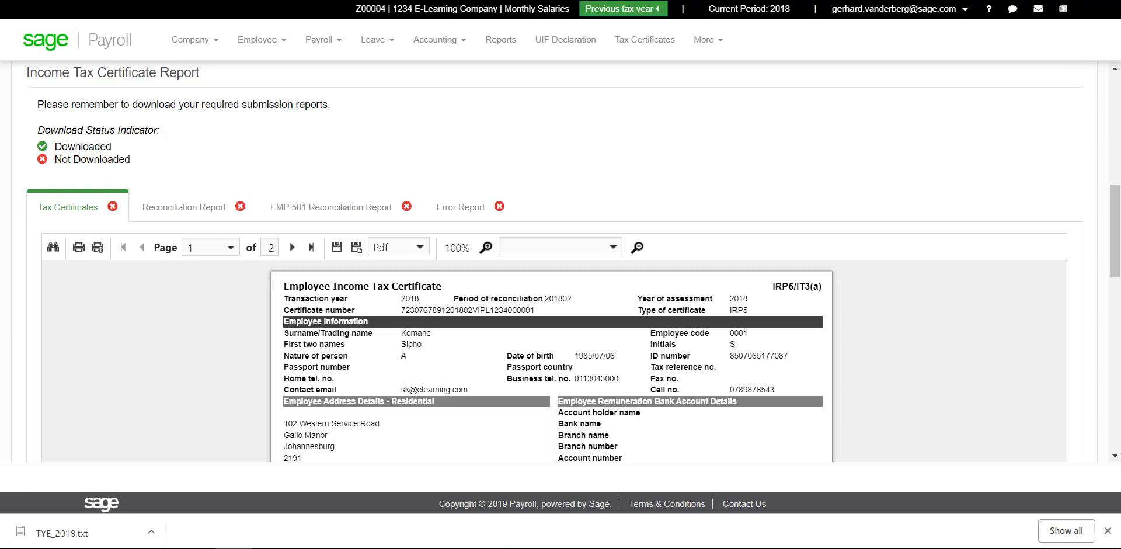
pyautogui.moveTo(116, 285)
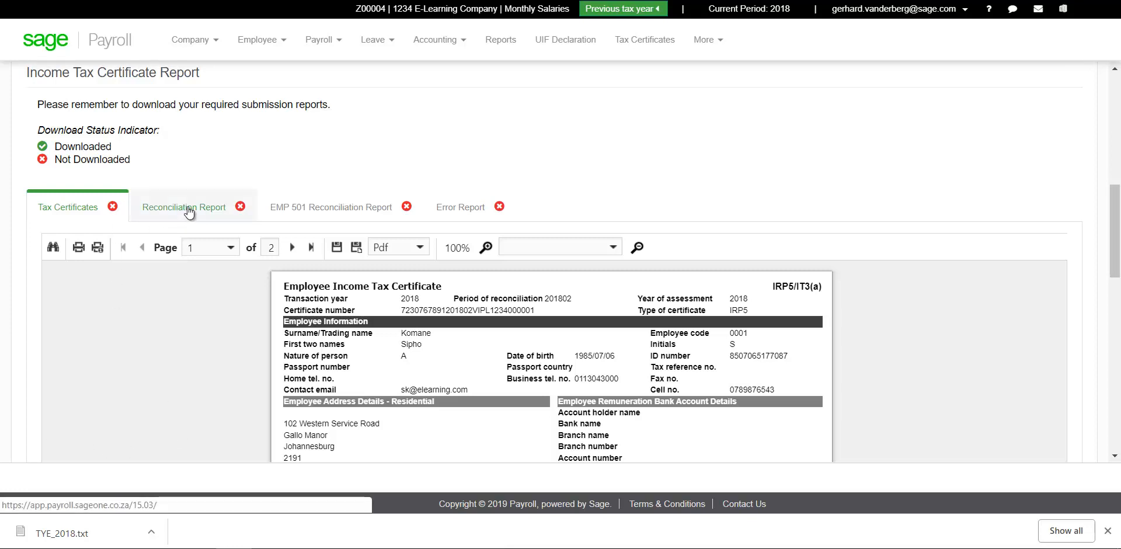
pyautogui.click(183, 207)
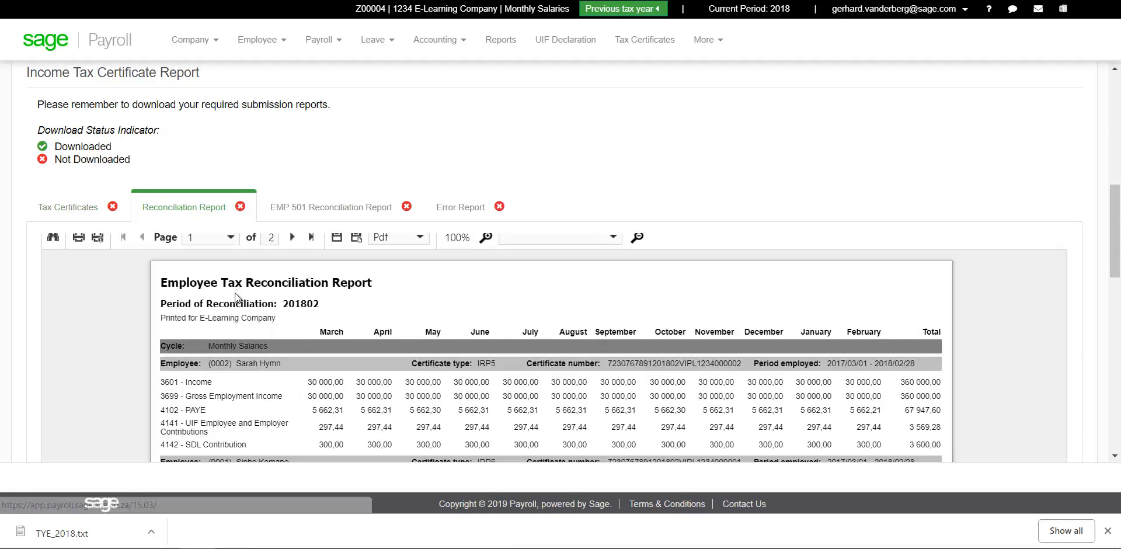
pyautogui.scroll(-3)
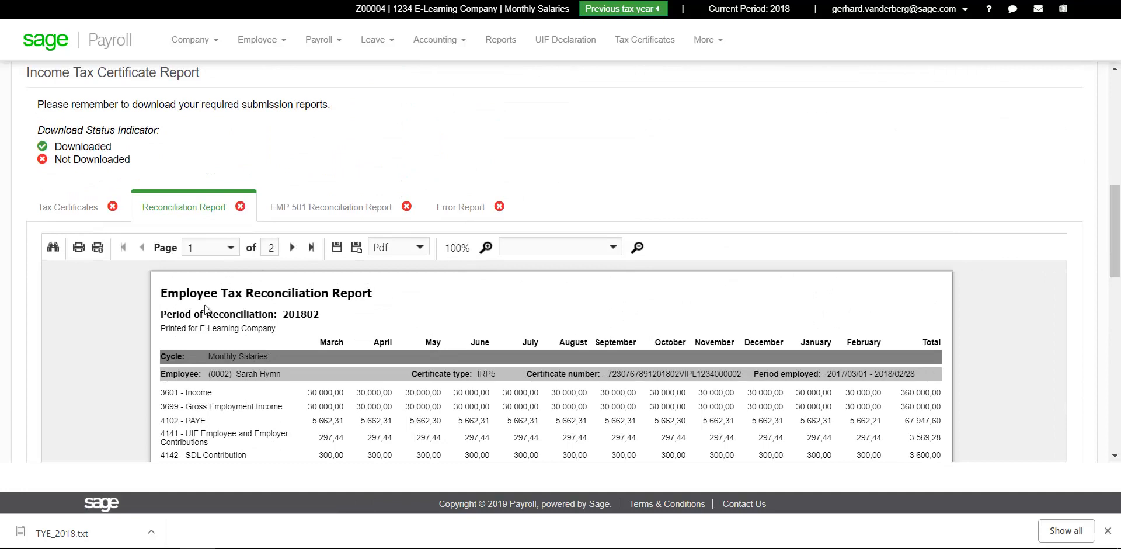
pyautogui.moveTo(204, 312)
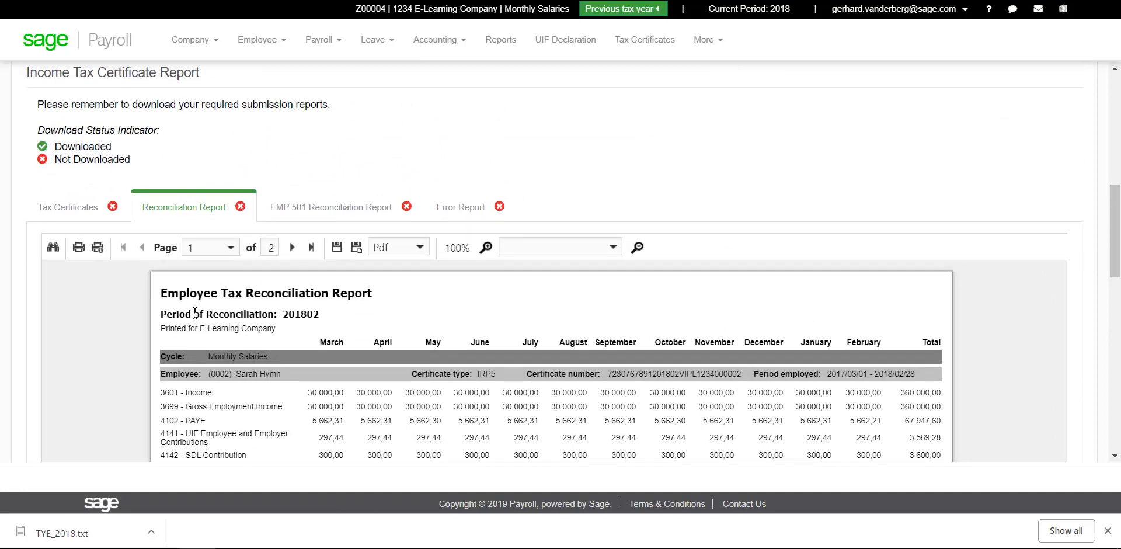
pyautogui.moveTo(331, 207)
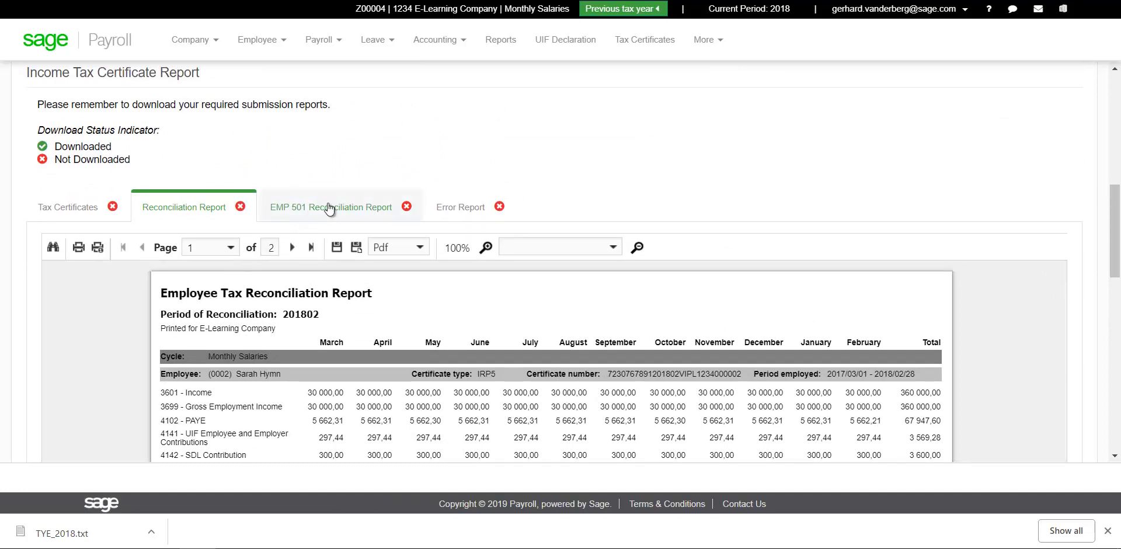
# Show the EMP501 Reconciliation for 201802 down to the 196 731,16 grand total
pyautogui.click(330, 207)
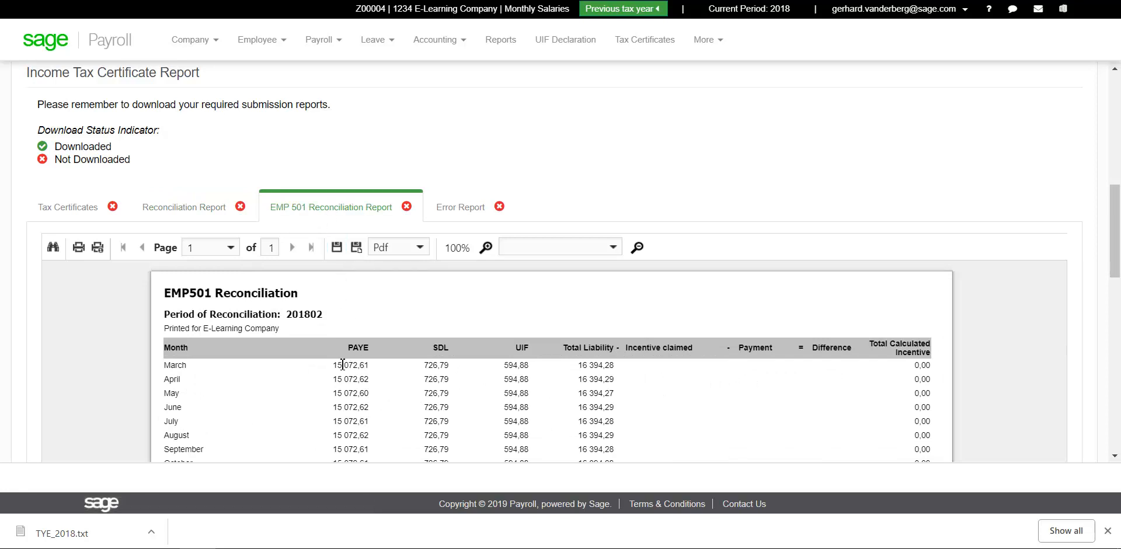
pyautogui.scroll(-3)
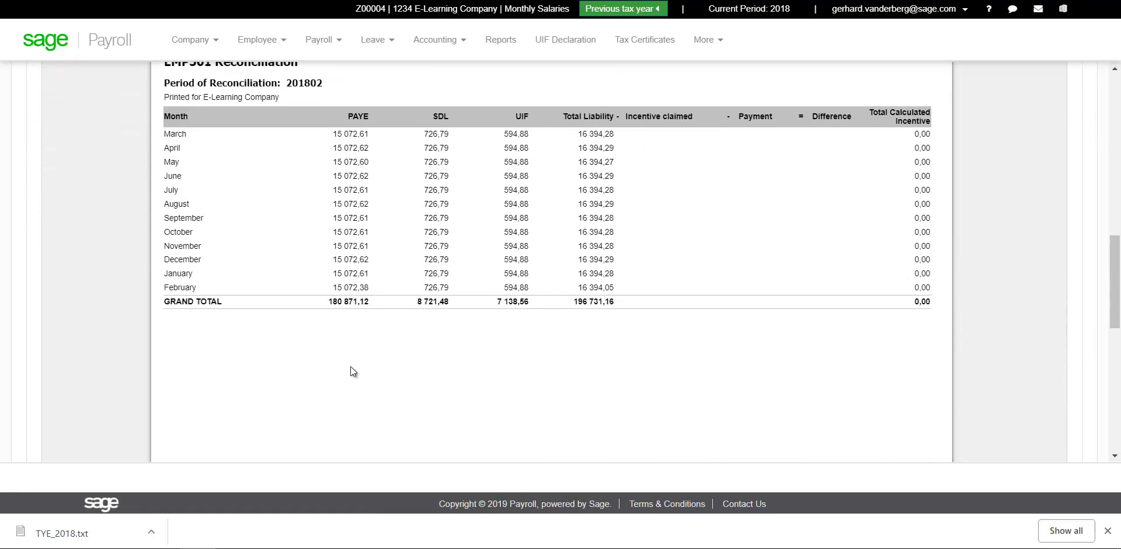